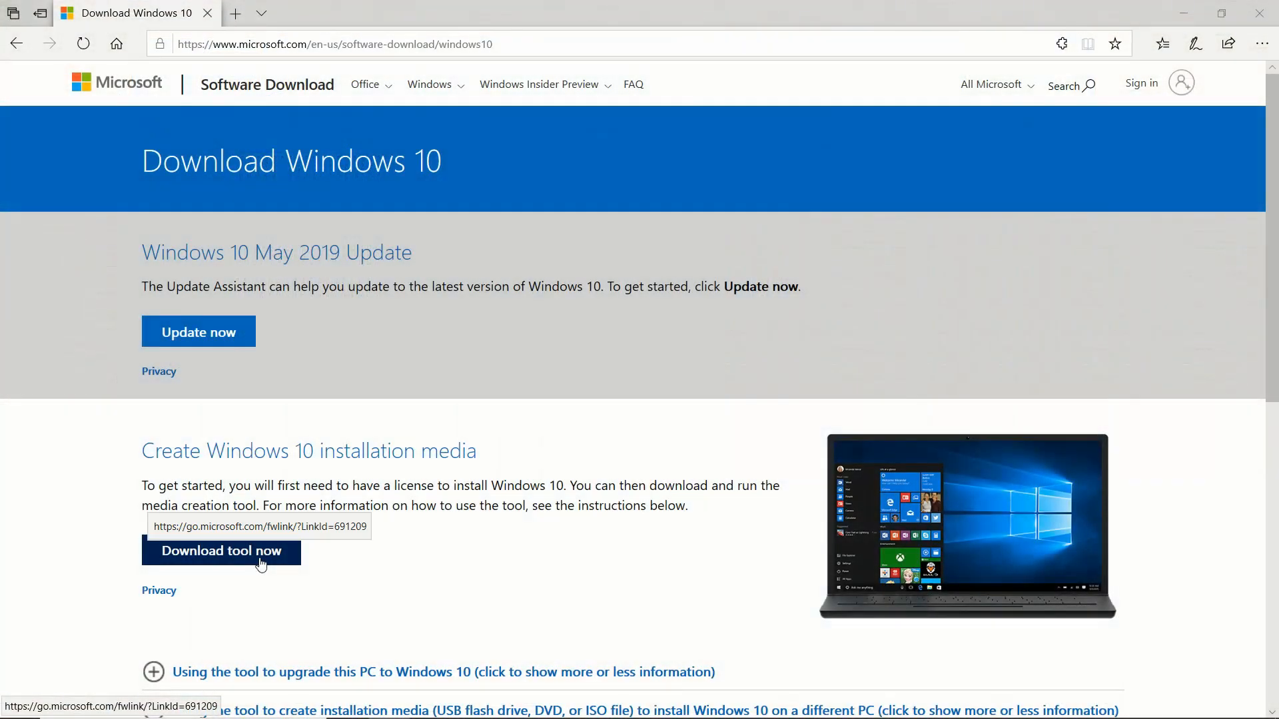
Step: Download and run MediaCreationTool1903.exe, accept the license, and choose USB flash drive media
click(221, 550)
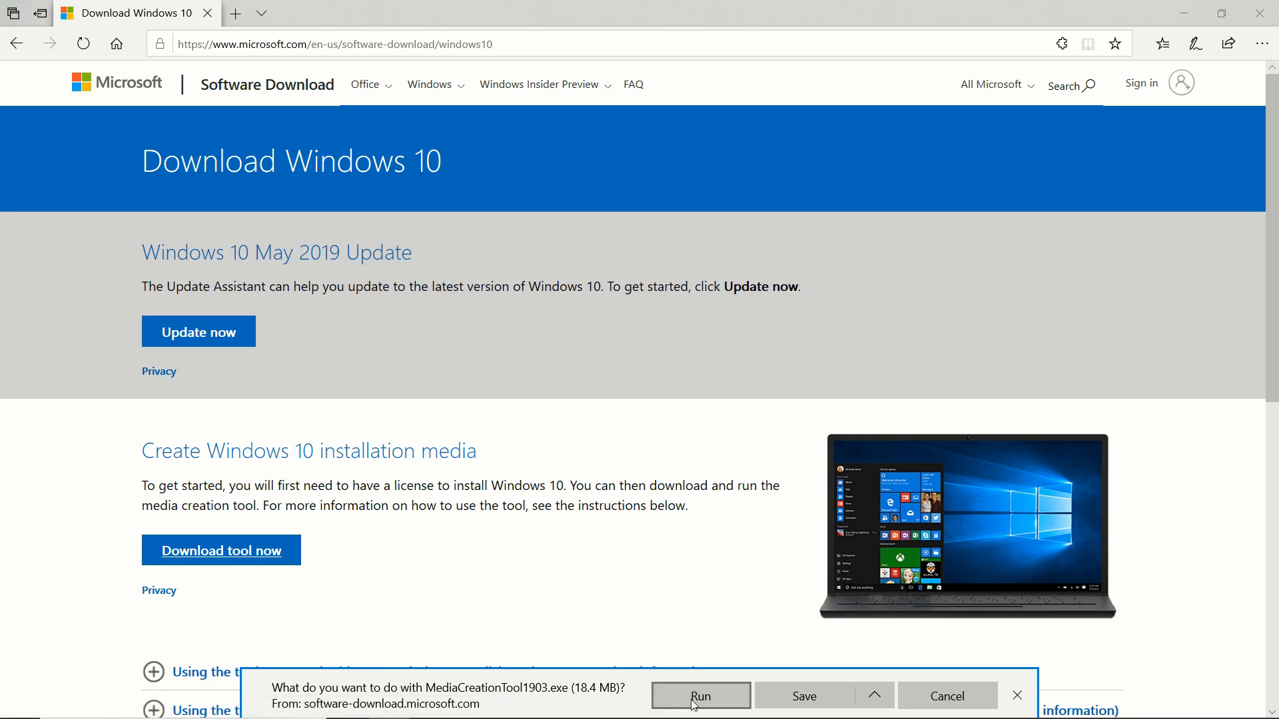
click(699, 695)
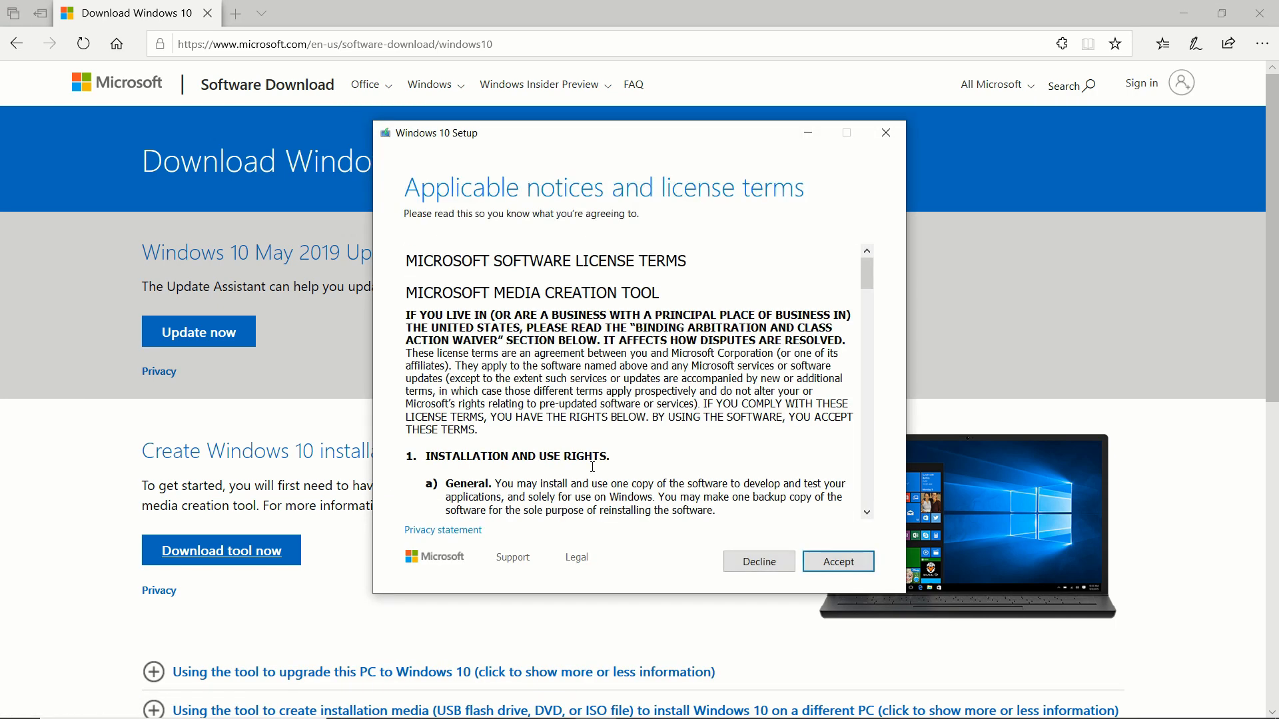
click(836, 561)
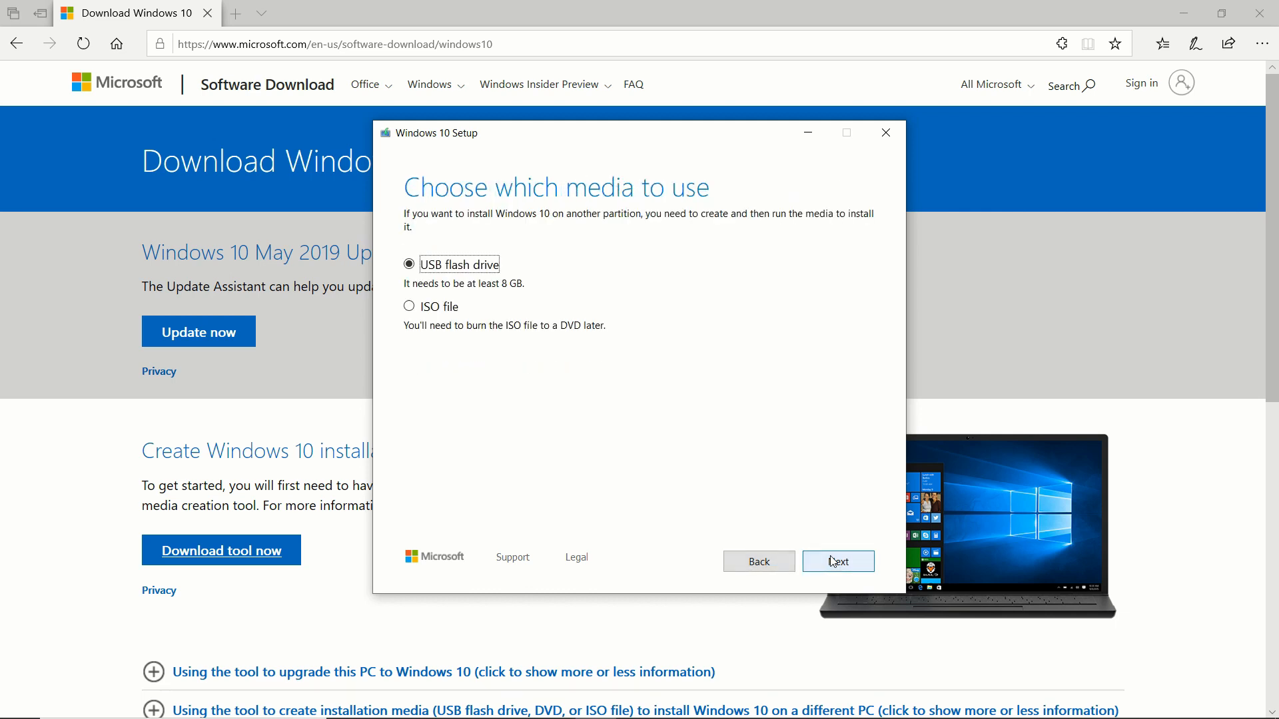
click(836, 561)
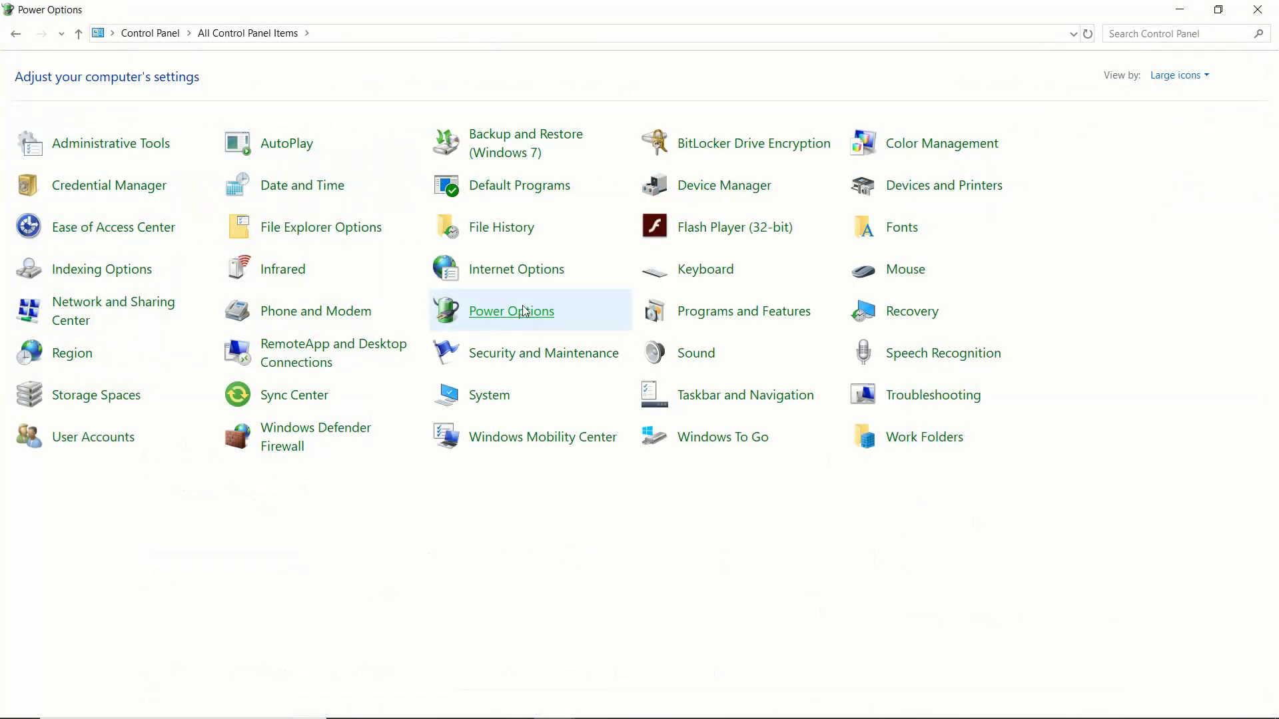
Step: Reach the power-button shutdown settings and unlock Turn on fast startup for editing
click(510, 310)
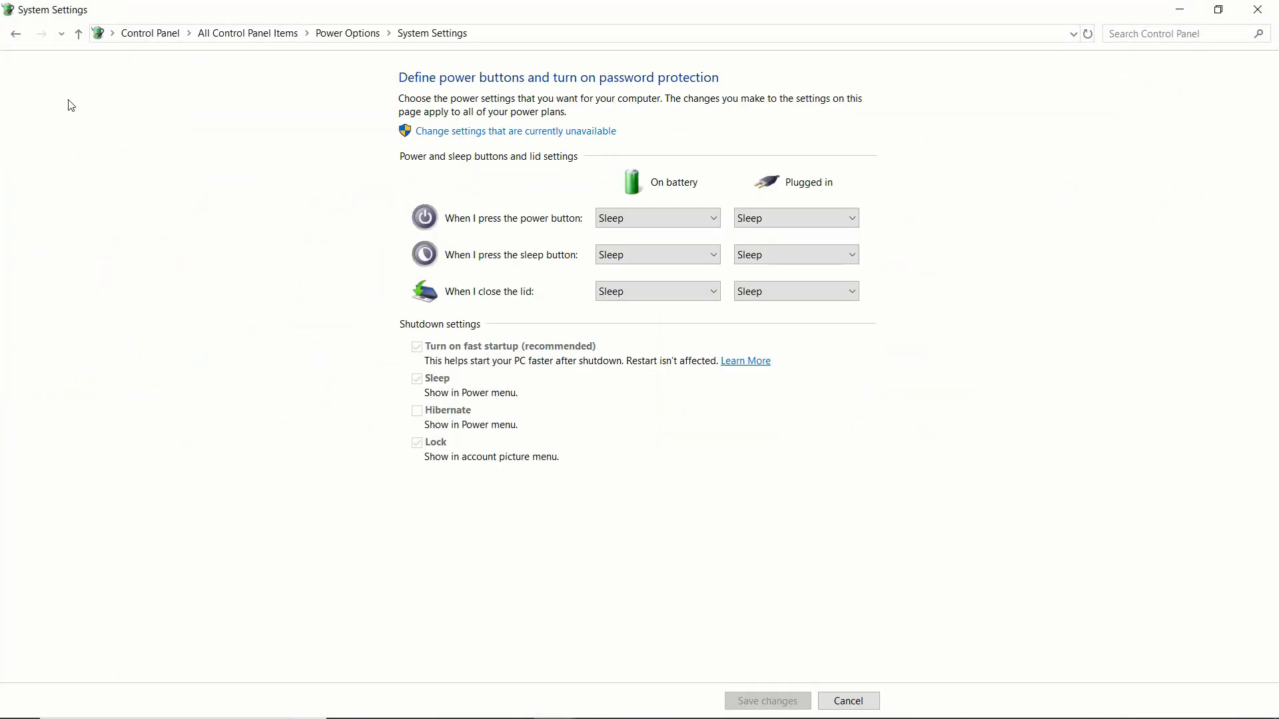
click(514, 131)
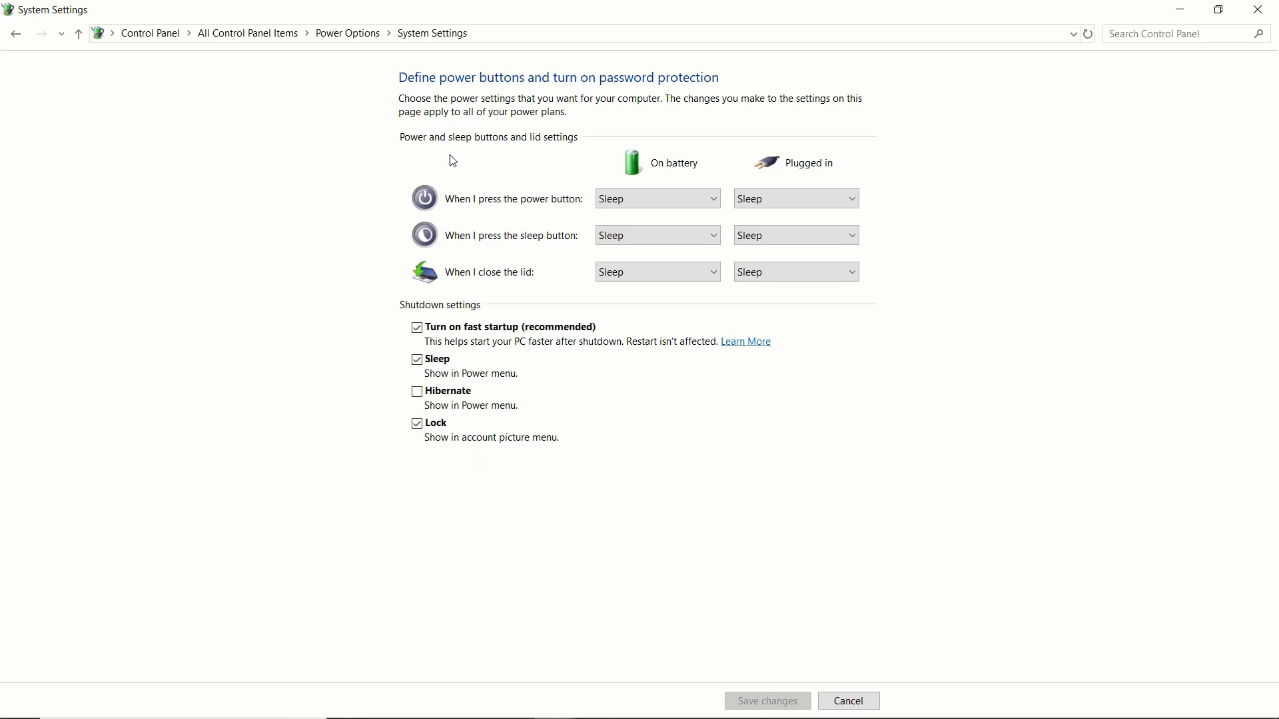
click(417, 327)
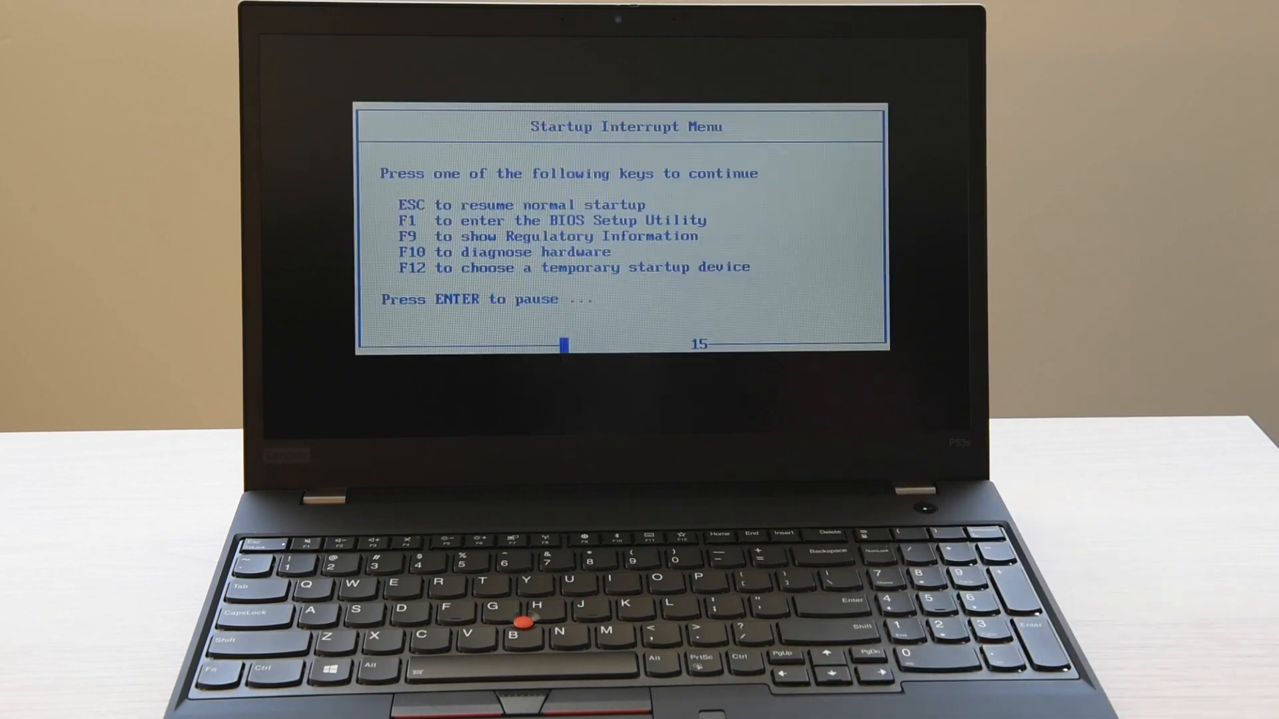
Step: Enter ThinkPad BIOS Setup with F1 and go into the Config power settings
key(F1)
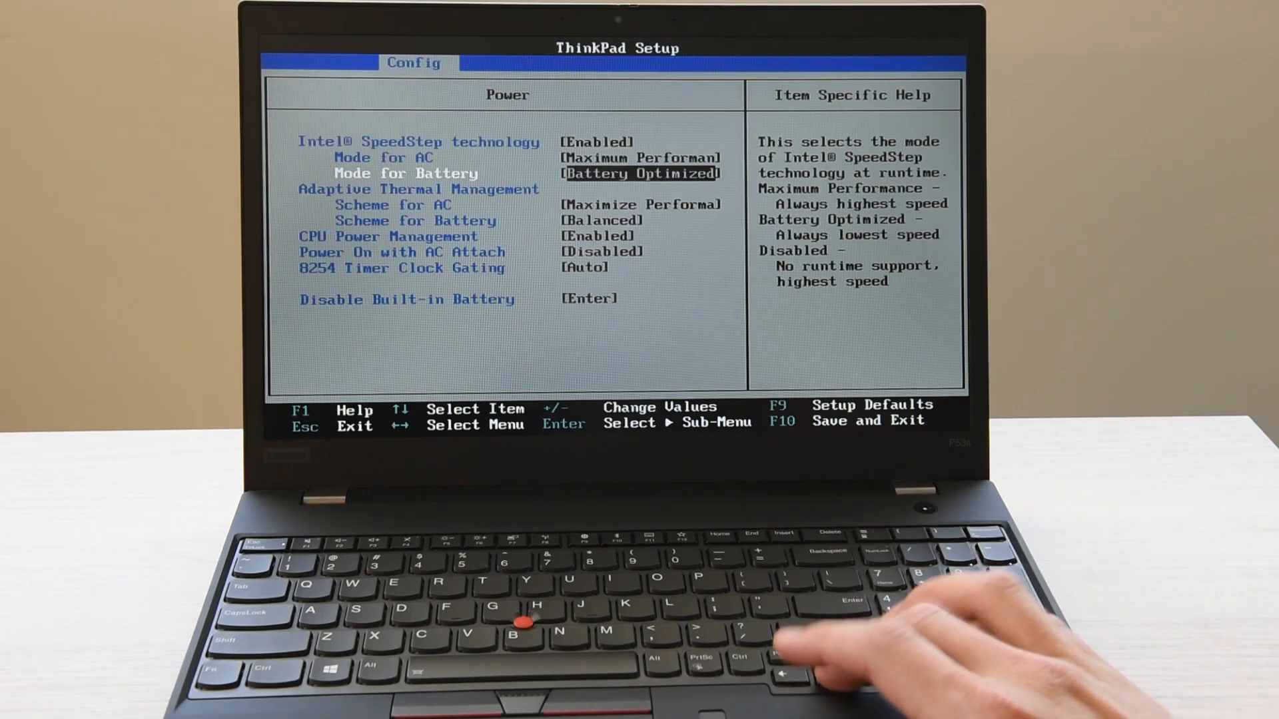
key(enter)
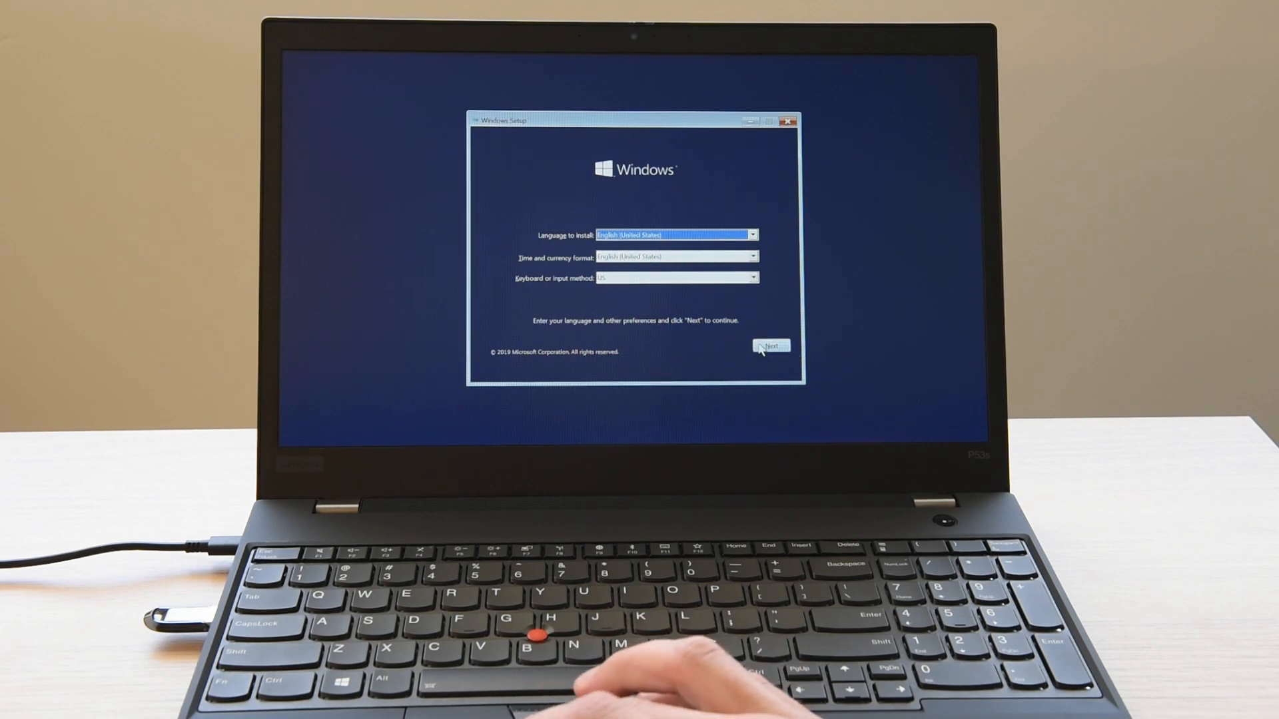
Step: Continue with English (United States) defaults and accept the Windows license terms
click(770, 344)
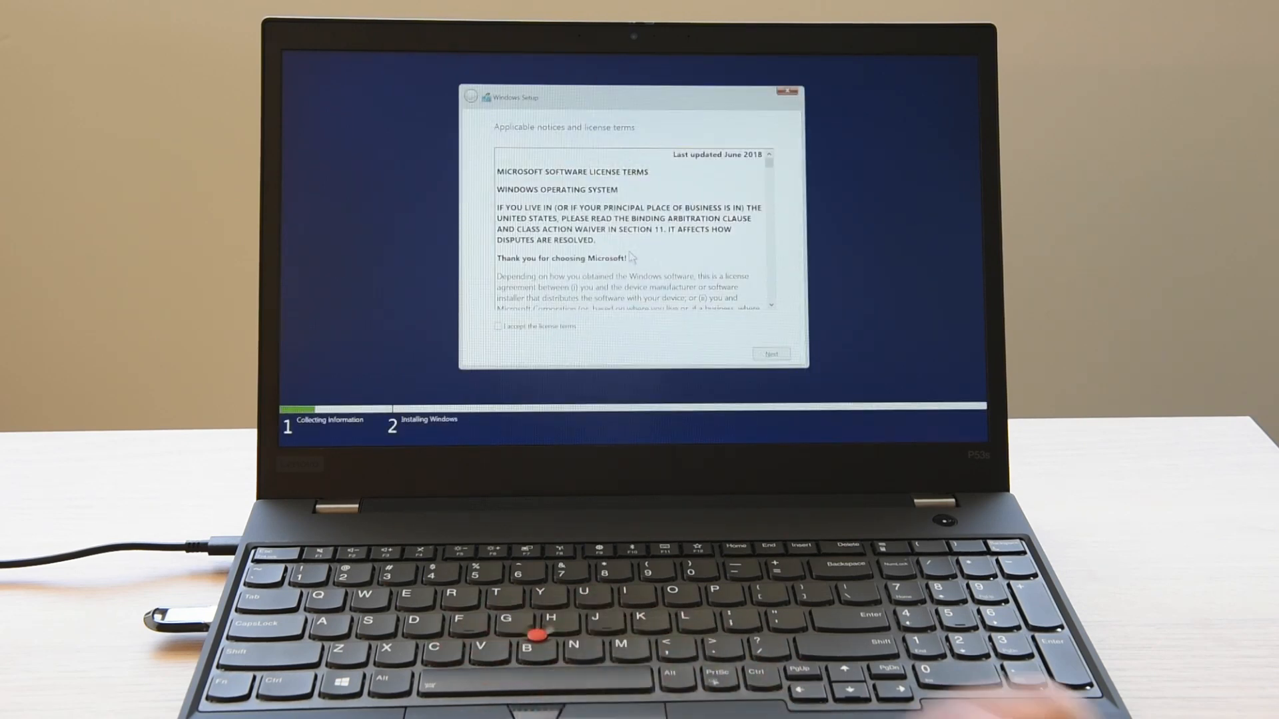
click(771, 354)
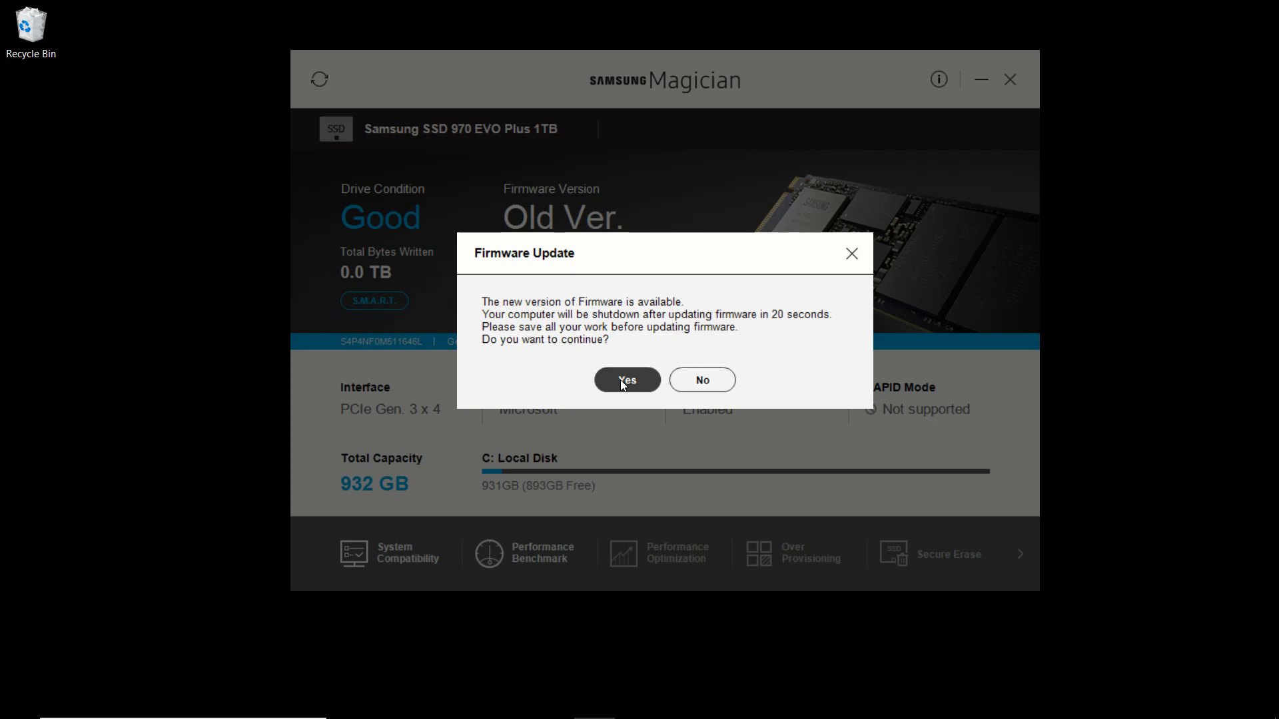
Step: Confirm the 970 EVO Plus firmware update, then start the Performance Benchmark on the drive
click(626, 379)
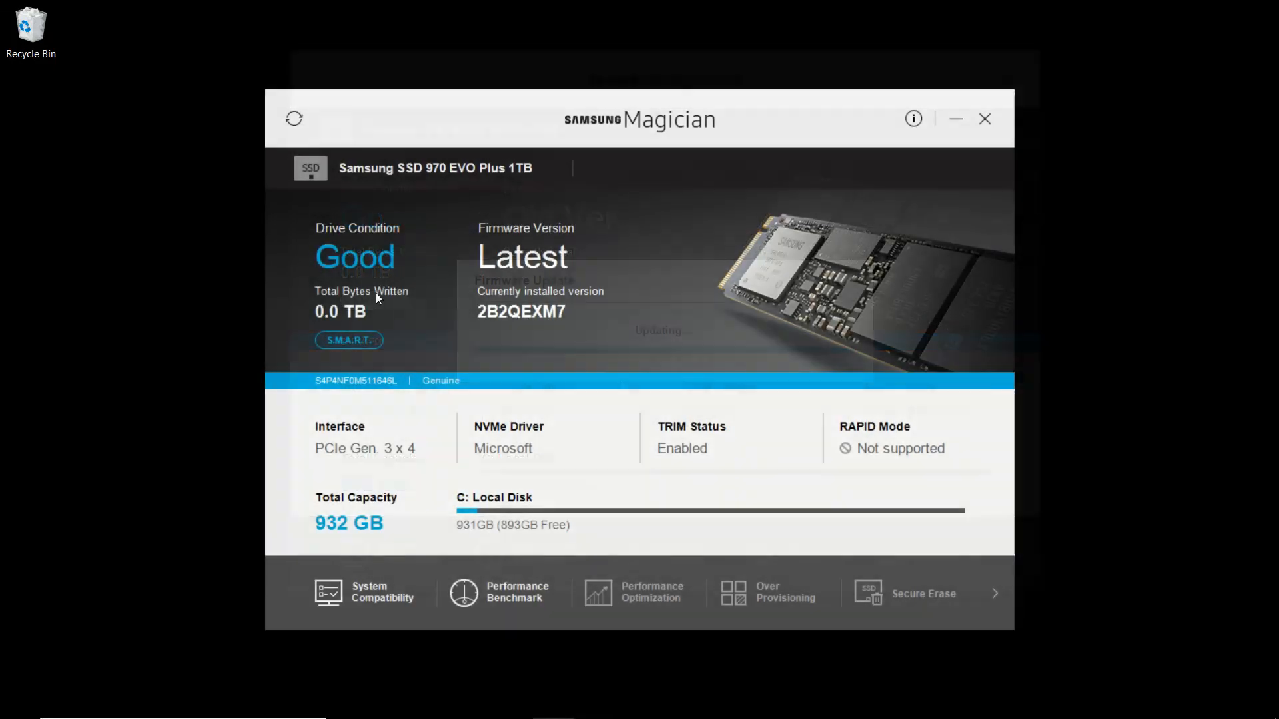
click(504, 591)
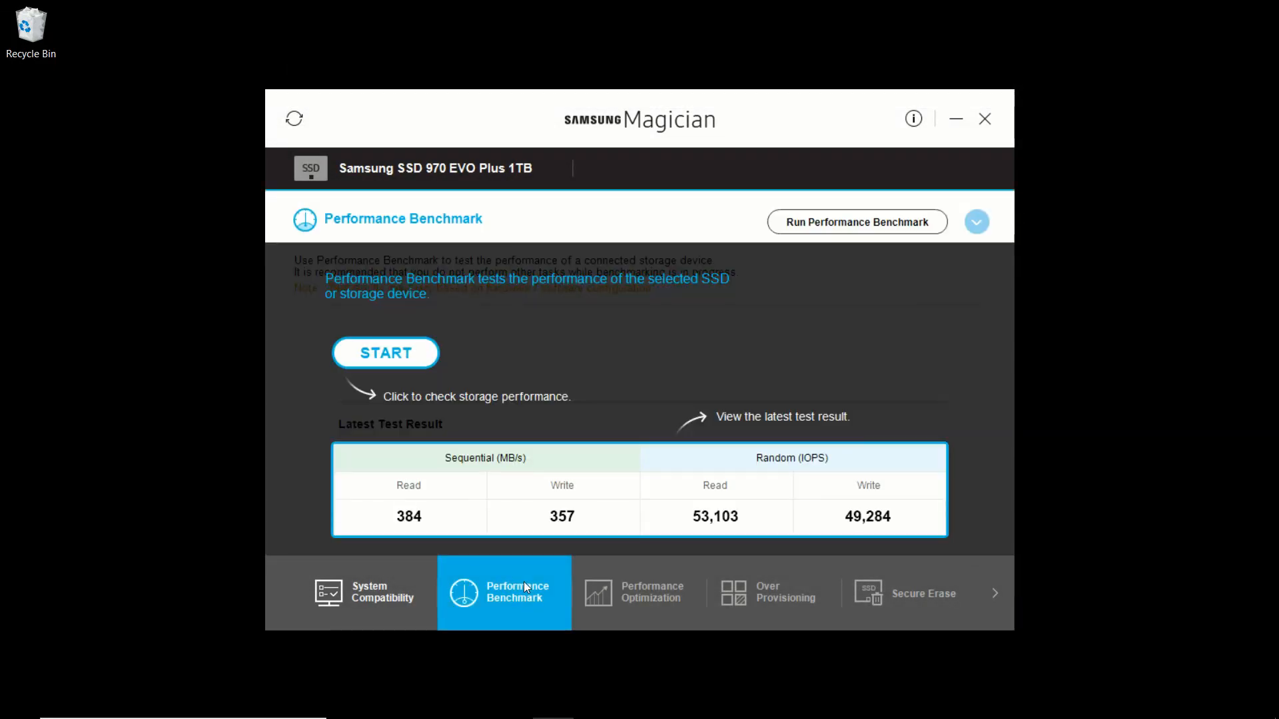
click(855, 222)
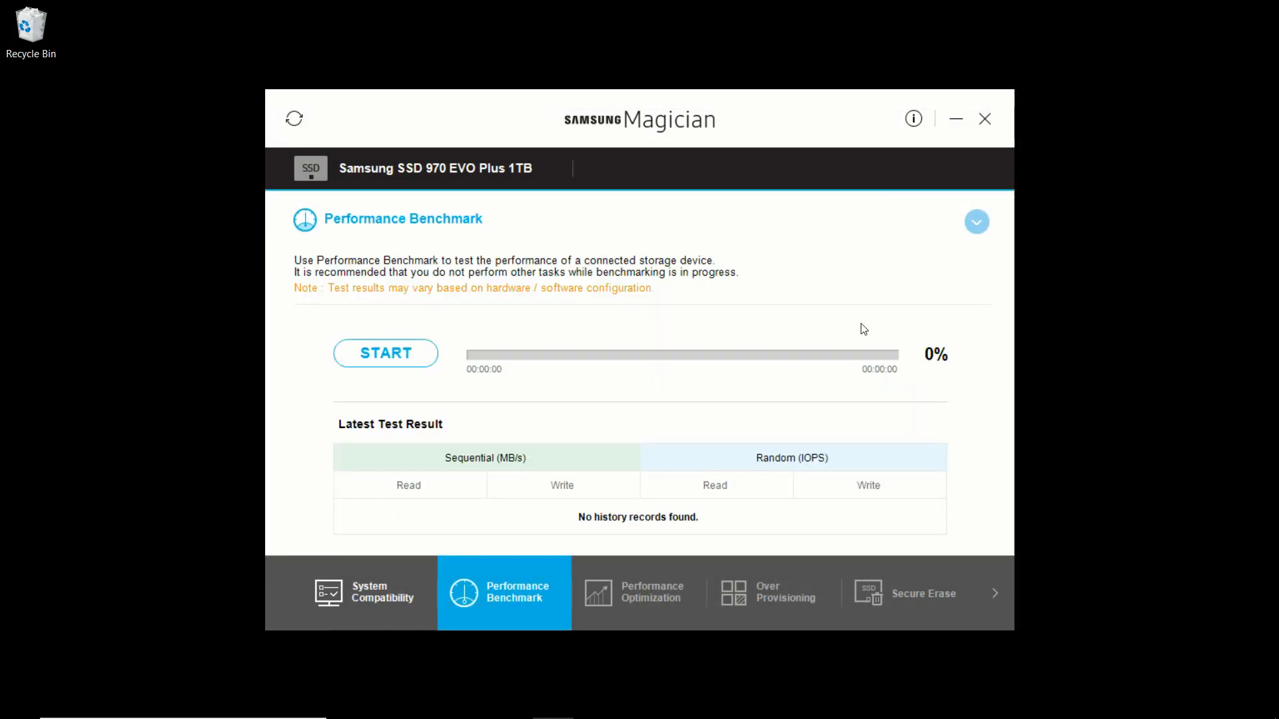
click(385, 353)
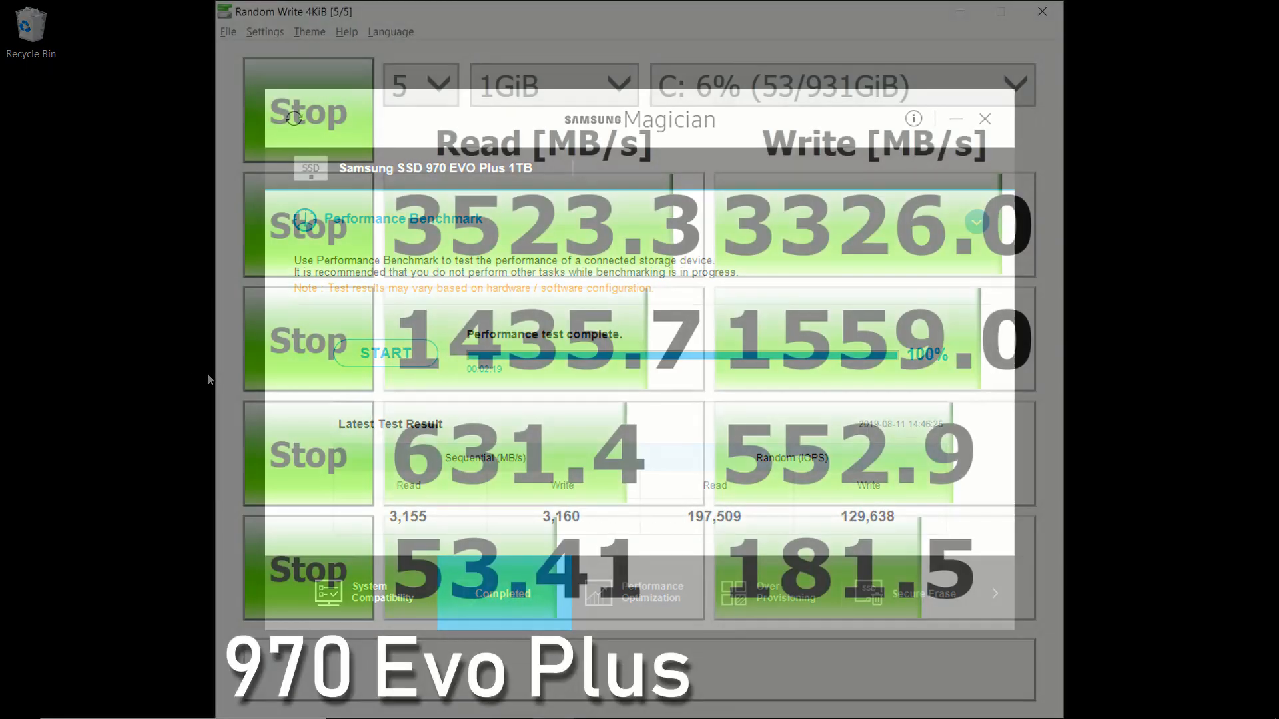
Step: Run all CrystalDiskMark tests on drive C: with 5 runs of 1GiB
click(984, 119)
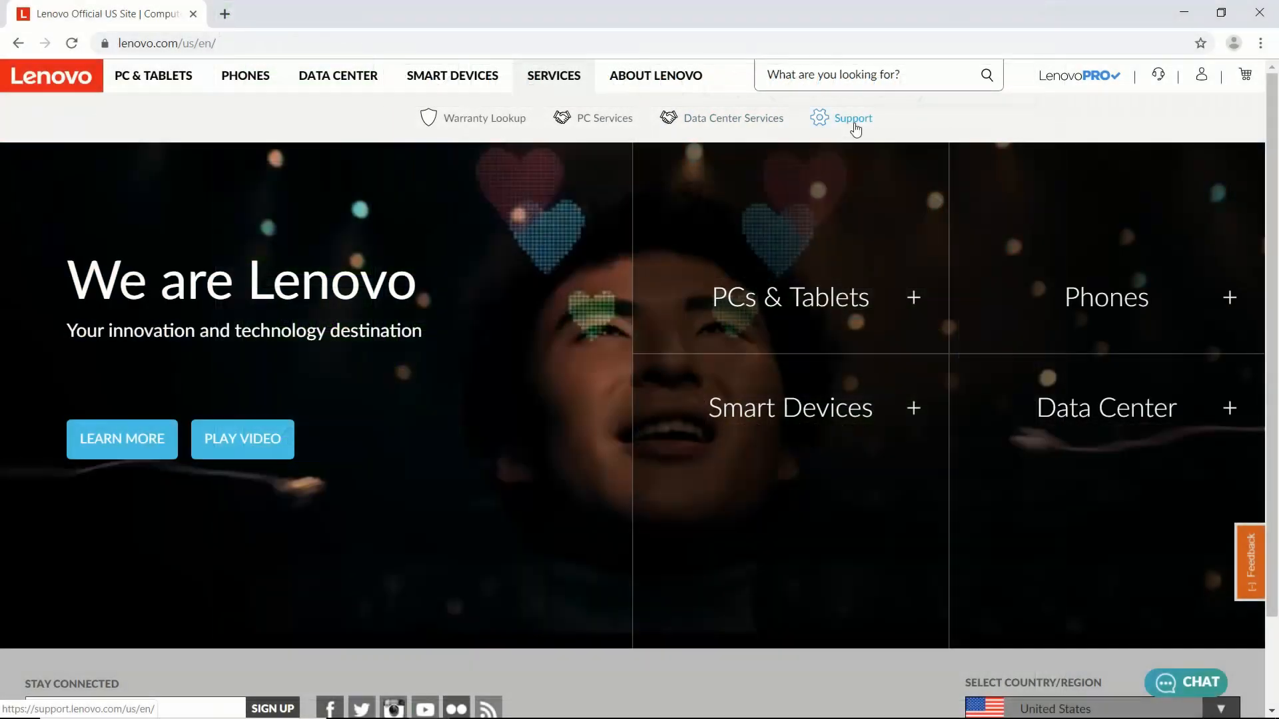
Step: Search Lenovo Support for 'p53s' and show the ThinkPad P53s Drivers & Software downloads
click(851, 117)
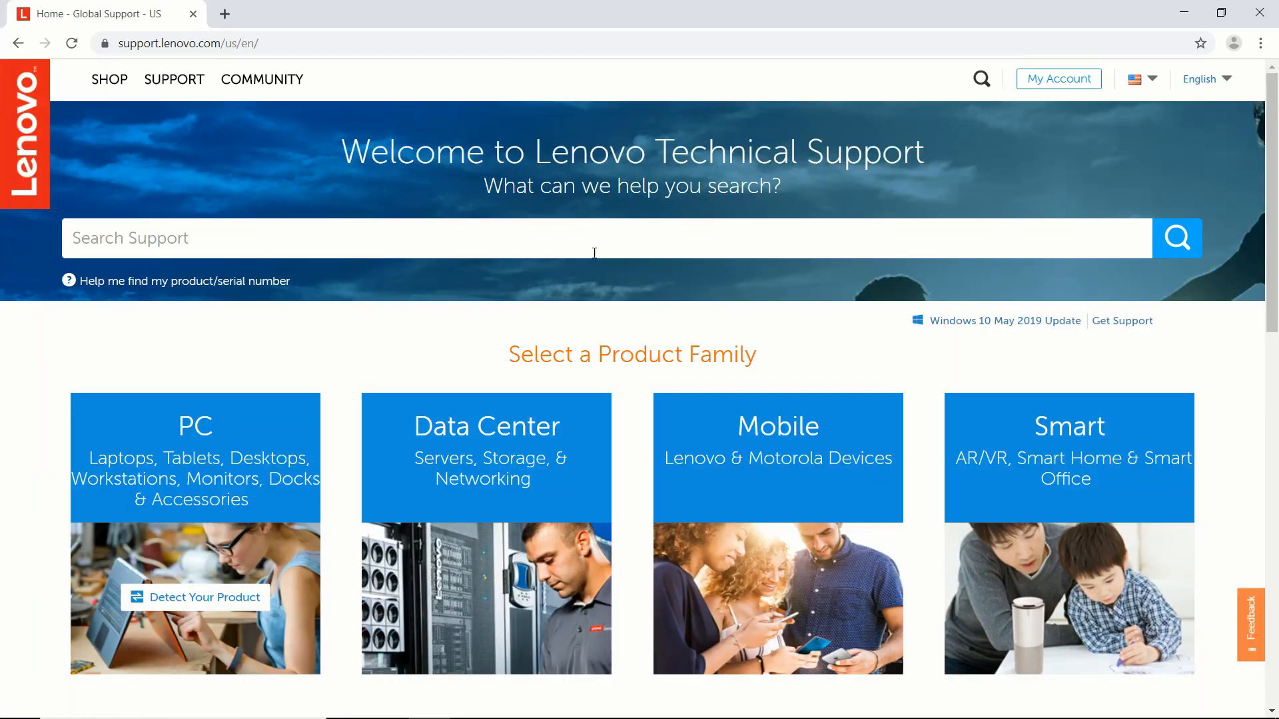
text(p53s)
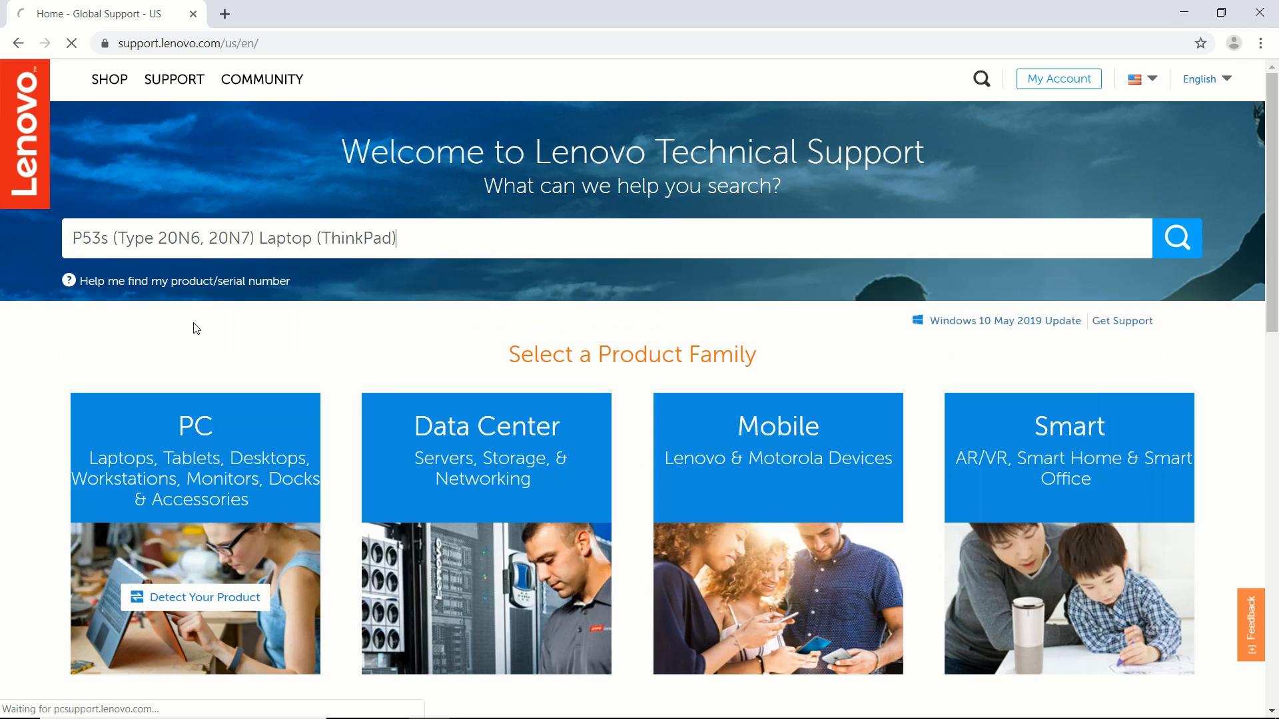
click(1176, 238)
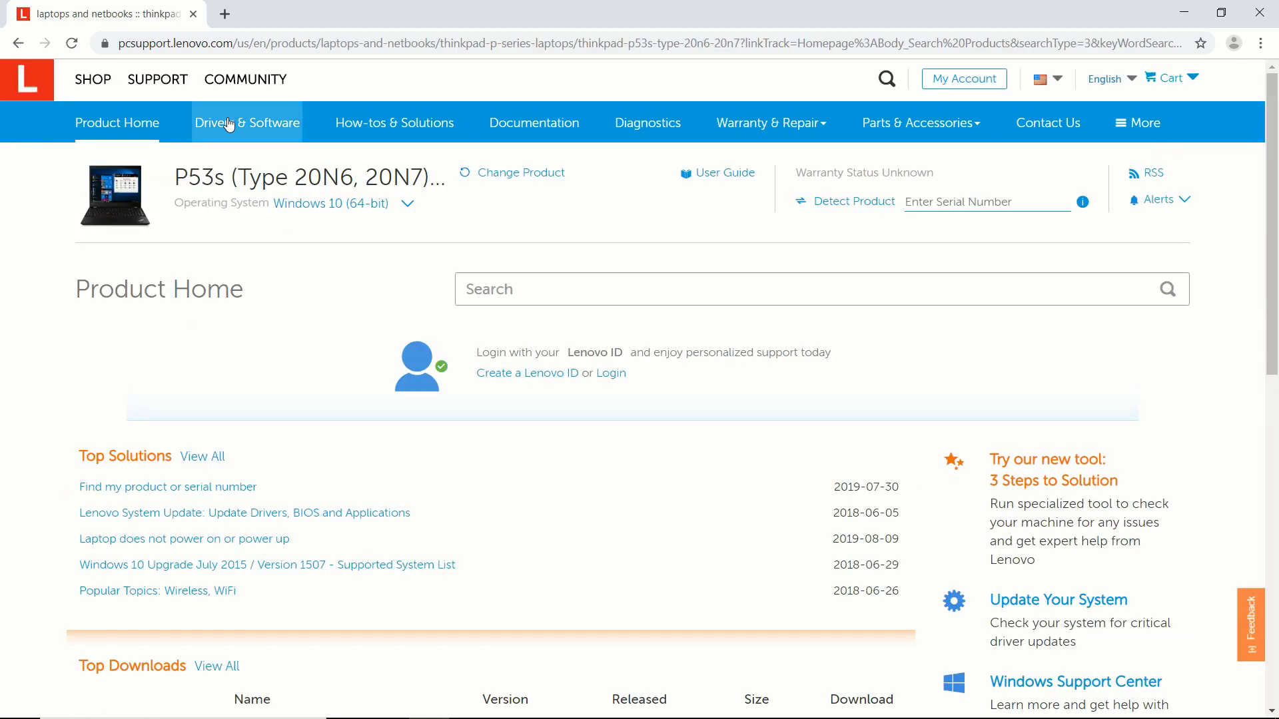
click(248, 122)
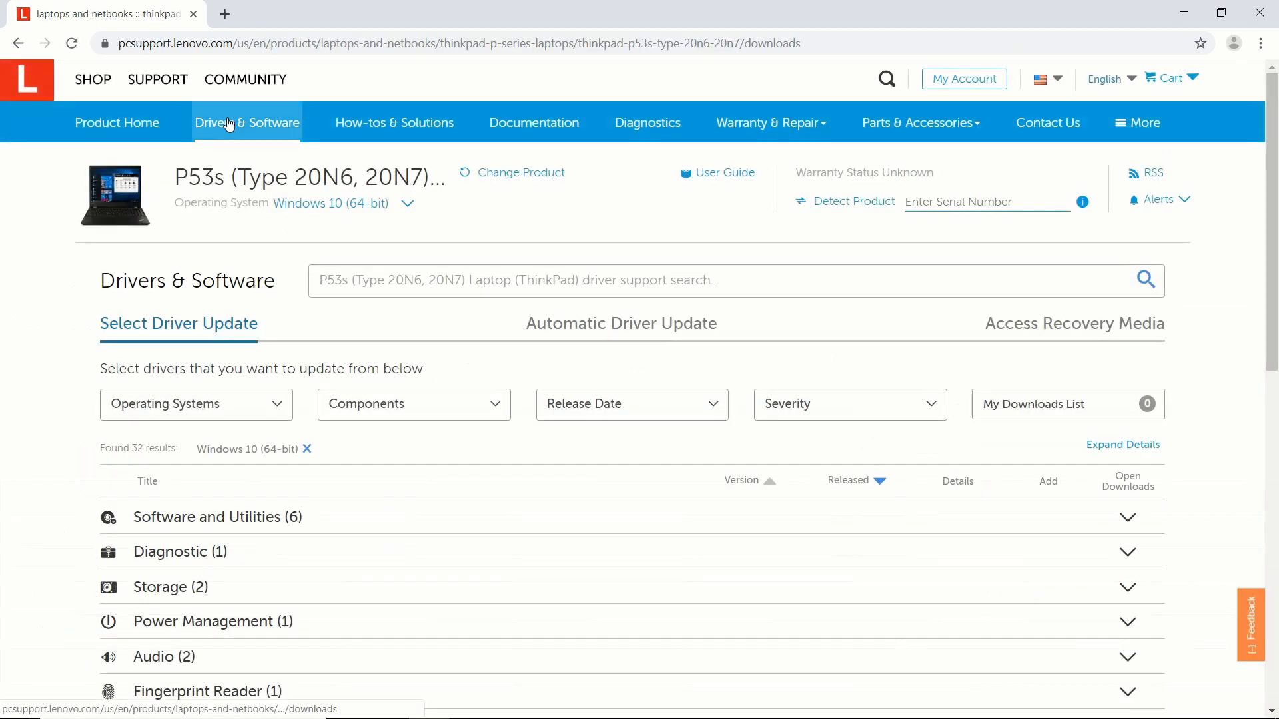
scroll(down, 3)
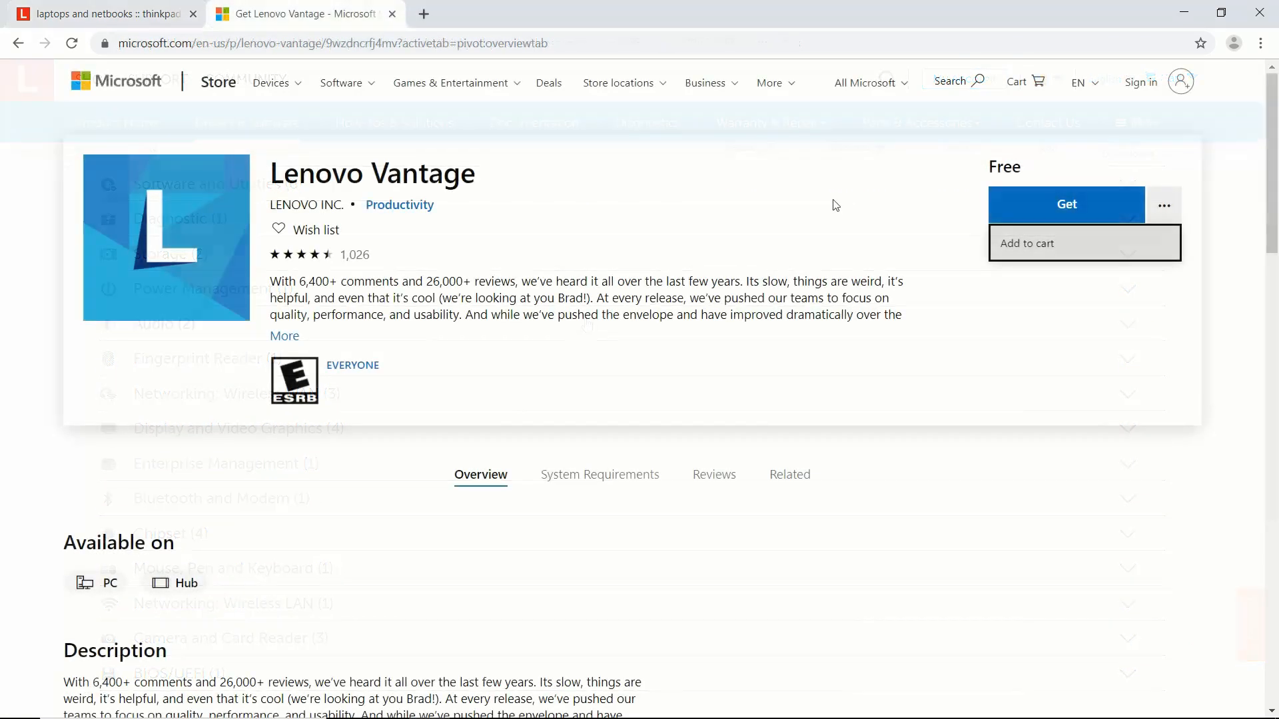
Step: Get Lenovo Vantage from the Microsoft Store and install it
click(1065, 205)
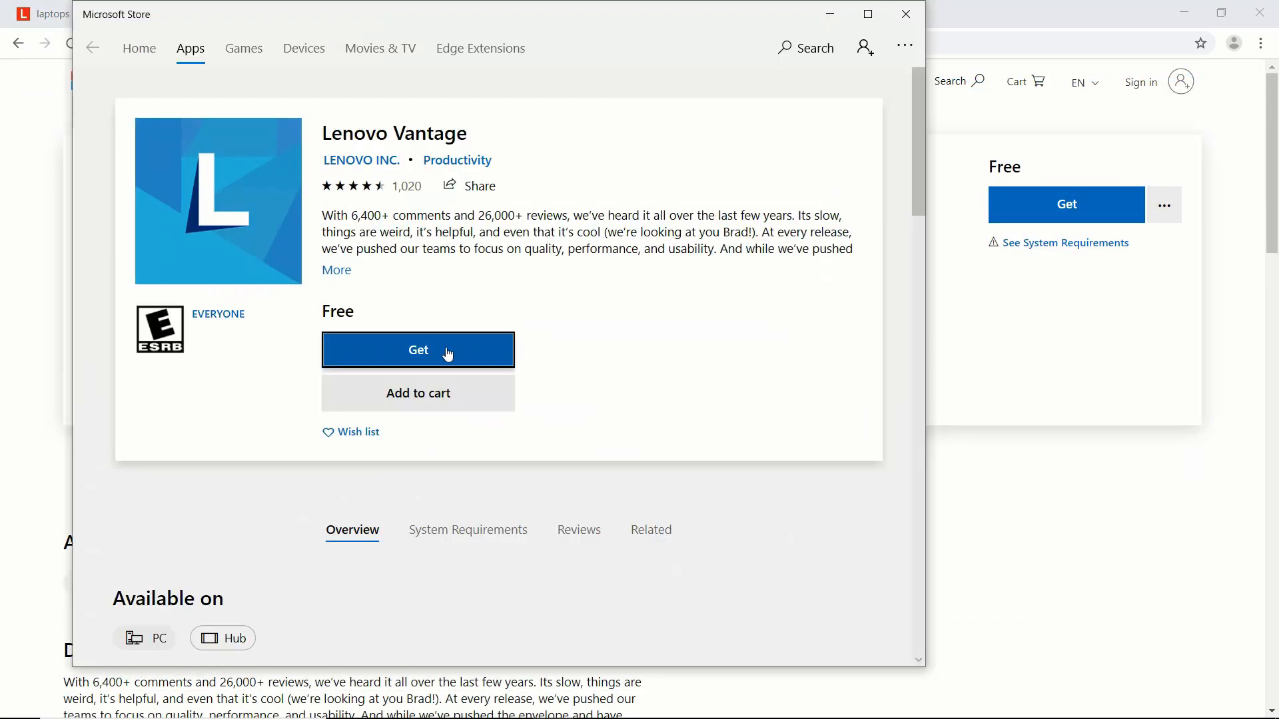
click(417, 351)
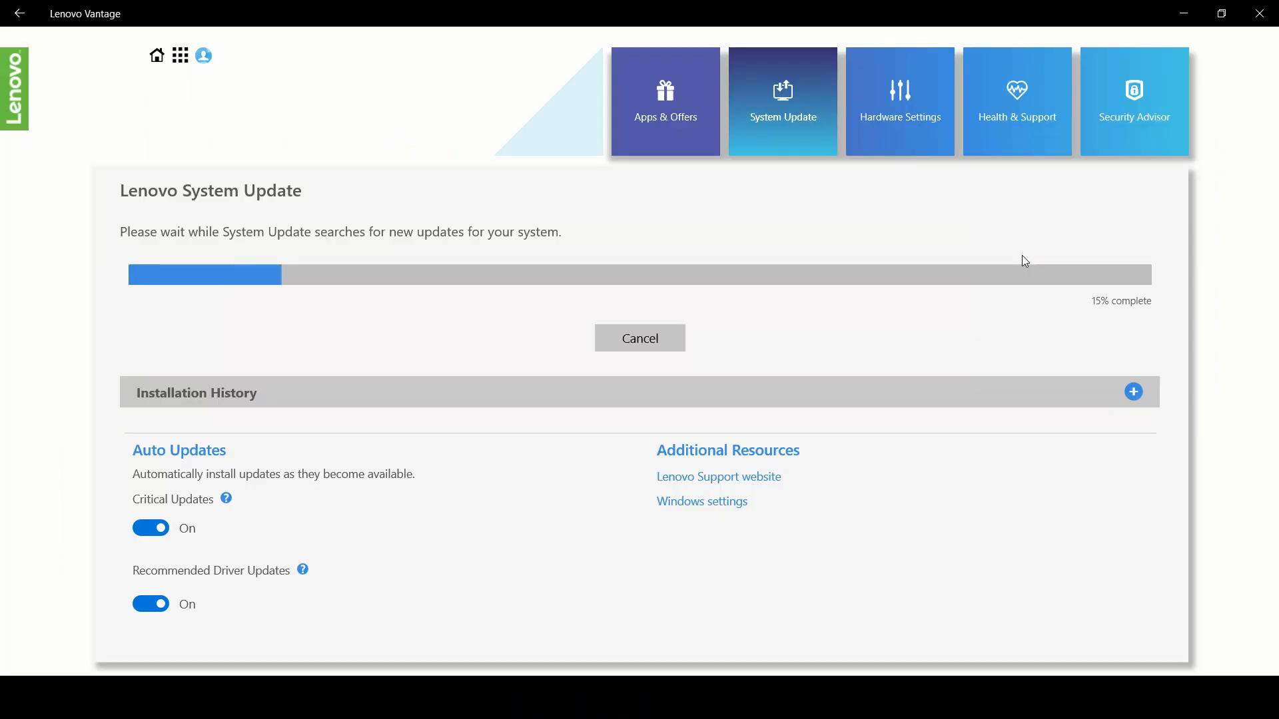